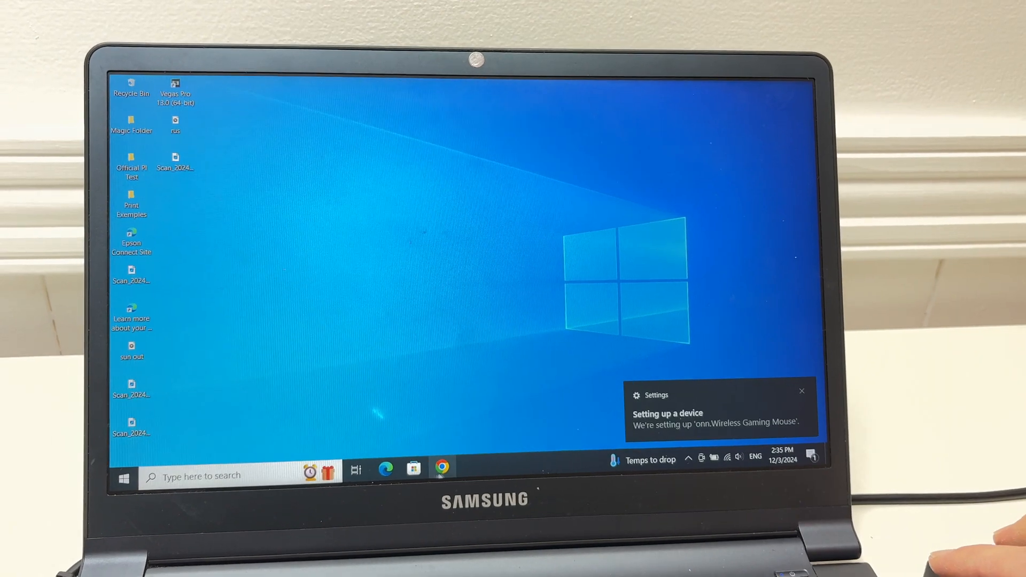
# Open Chrome and enter 'onn2.tech' in the address bar
pyautogui.click(442, 467)
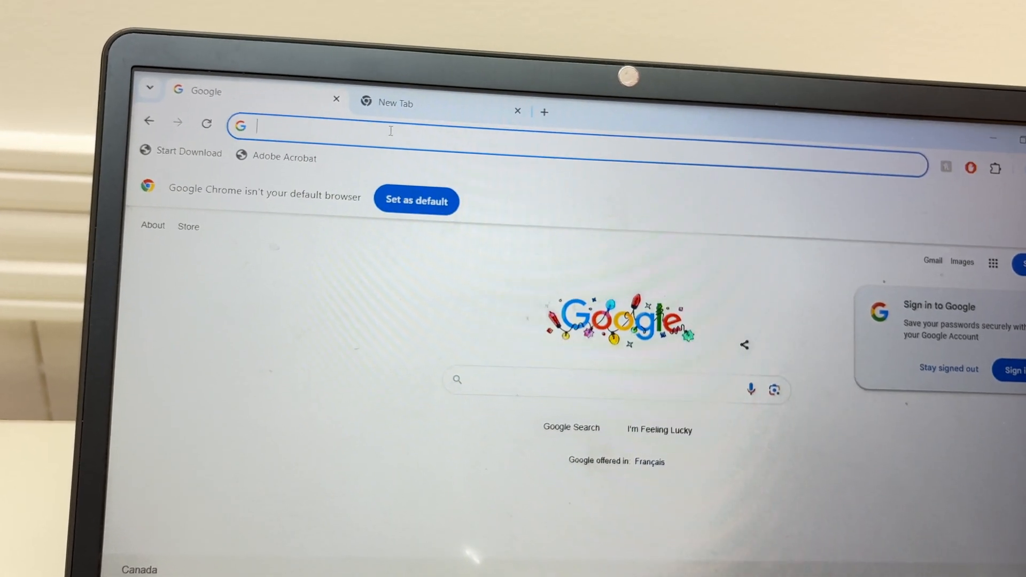
pyautogui.write('on')
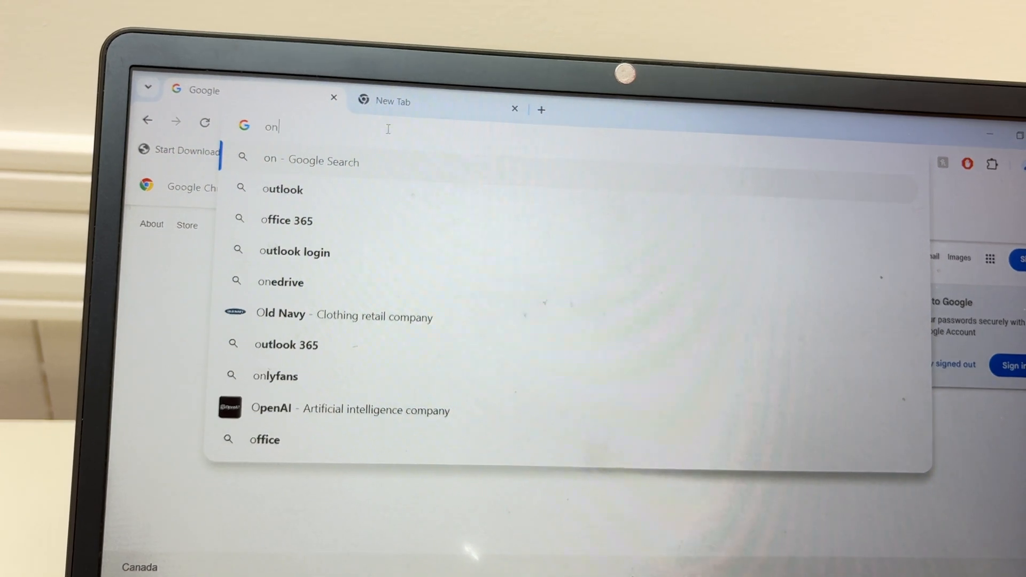
pyautogui.write('n')
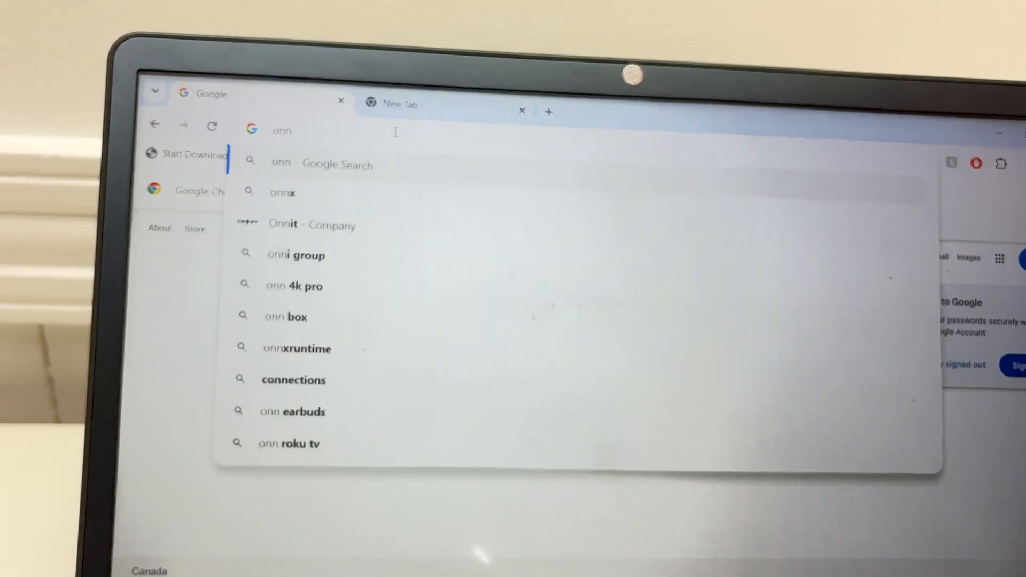
pyautogui.write('2.')
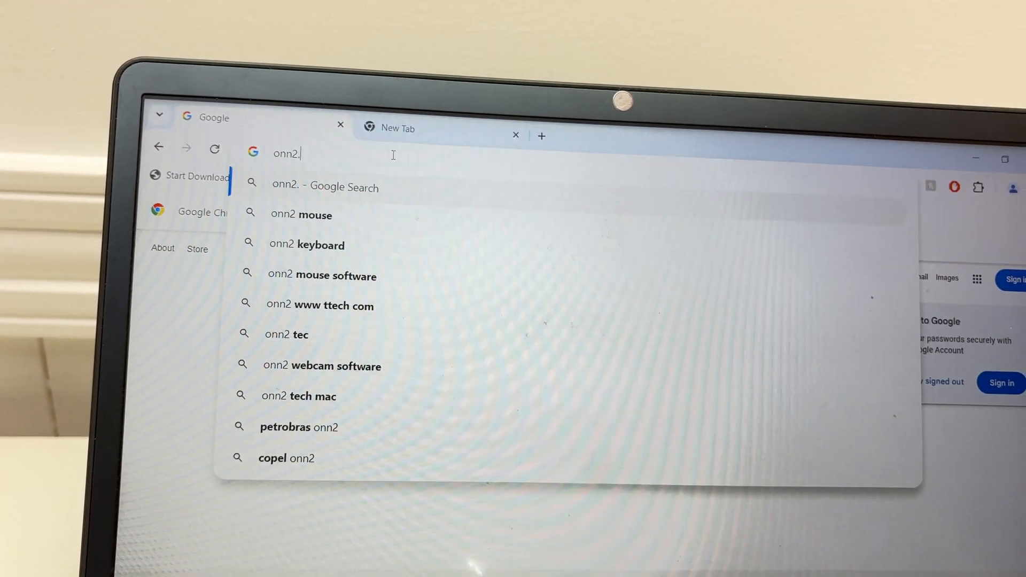
pyautogui.write('tech')
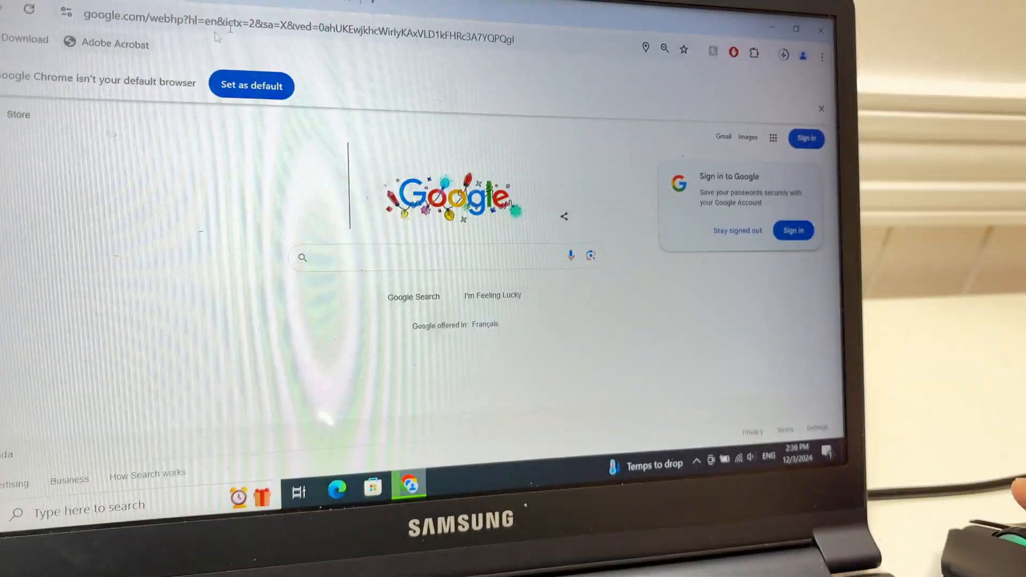
# Download the onn Setup installer and run it from Chrome's download history
pyautogui.click(411, 59)
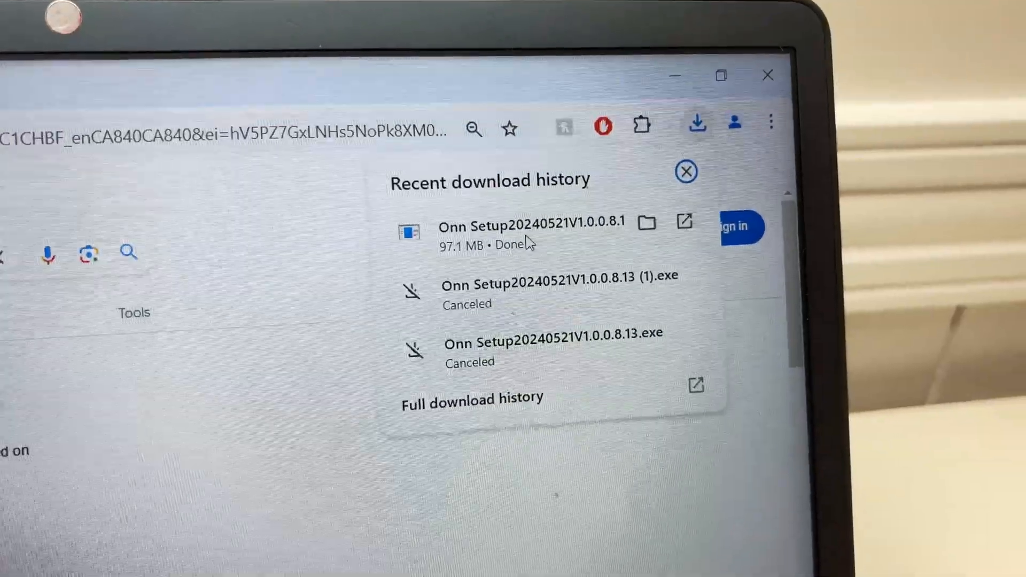
pyautogui.click(685, 171)
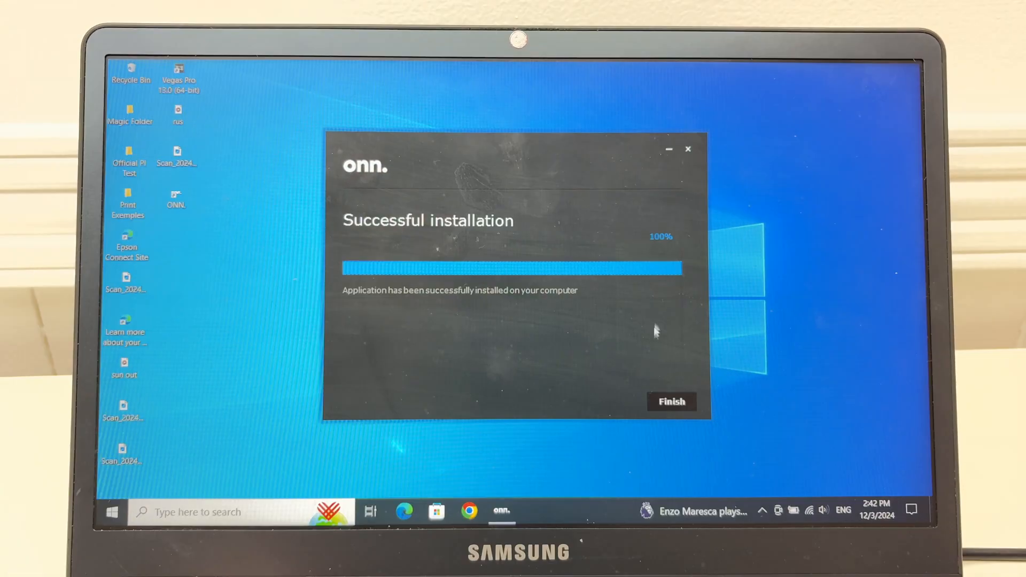
# Click Finish on the Successful installation screen to launch the mouse software
pyautogui.click(672, 401)
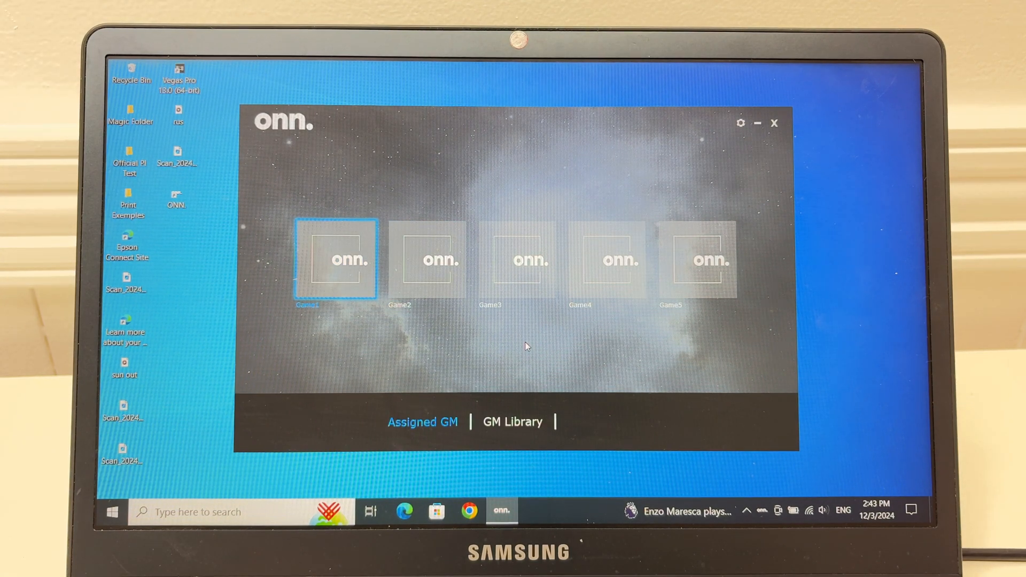
# Delete the Game5 tile, leaving Game1–Game4 and an empty + slot
pyautogui.click(429, 258)
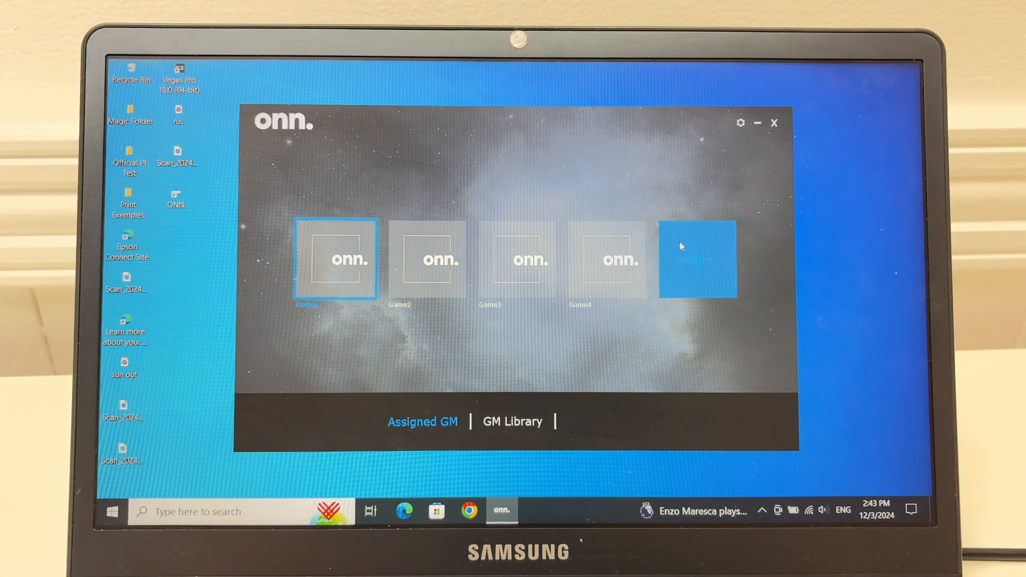
pyautogui.click(335, 258)
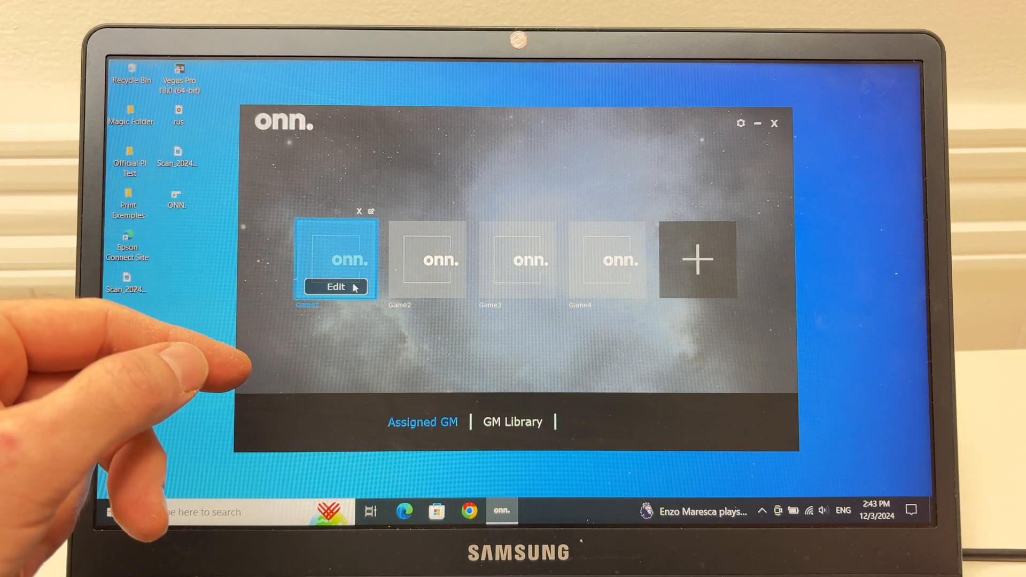
# Edit the Game1 preset and rotate the mouse model to its next view
pyautogui.click(336, 286)
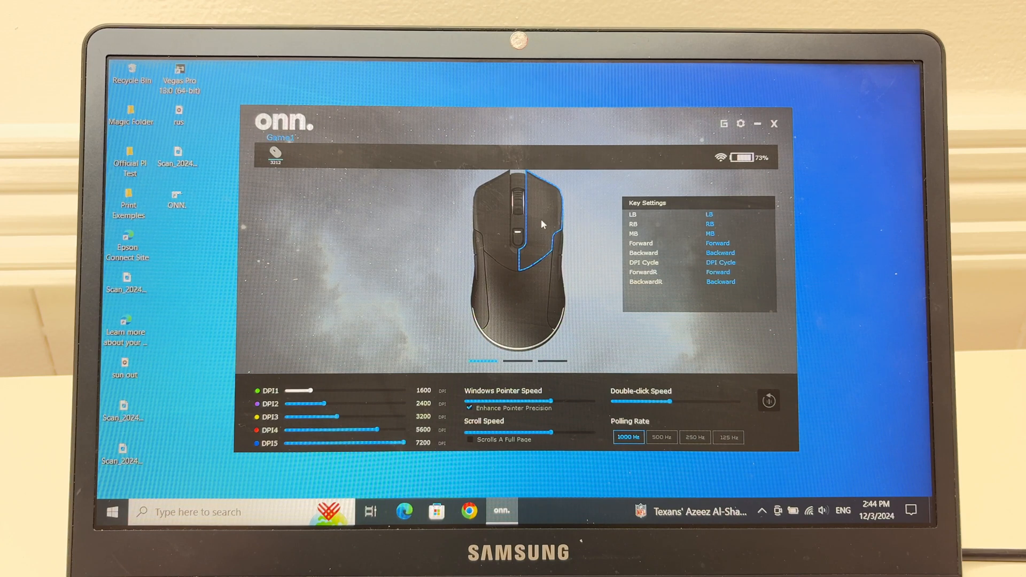
pyautogui.click(514, 360)
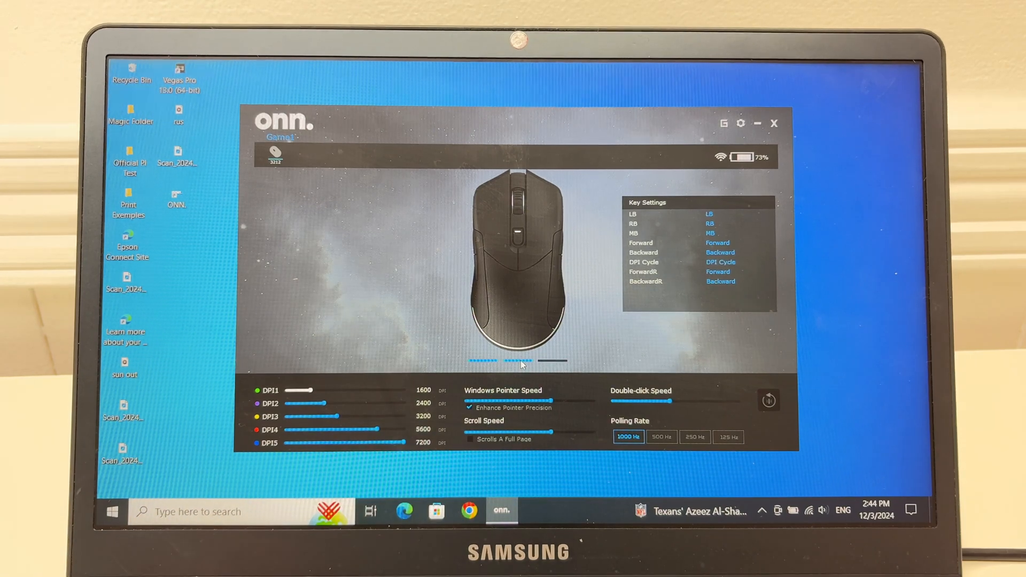
pyautogui.click(516, 359)
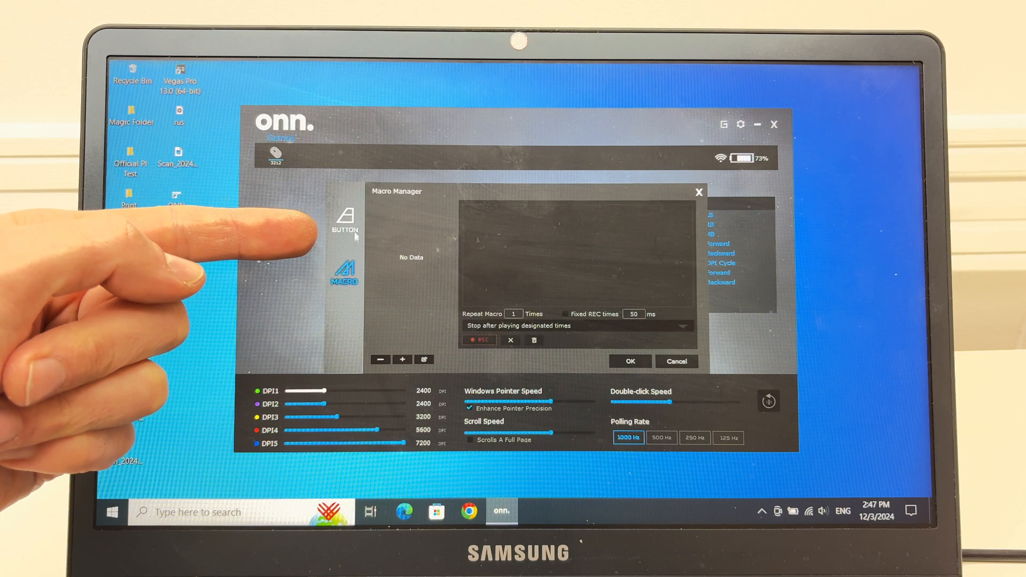
# Browse Game1's button function lists, including the multimedia functions
pyautogui.click(344, 222)
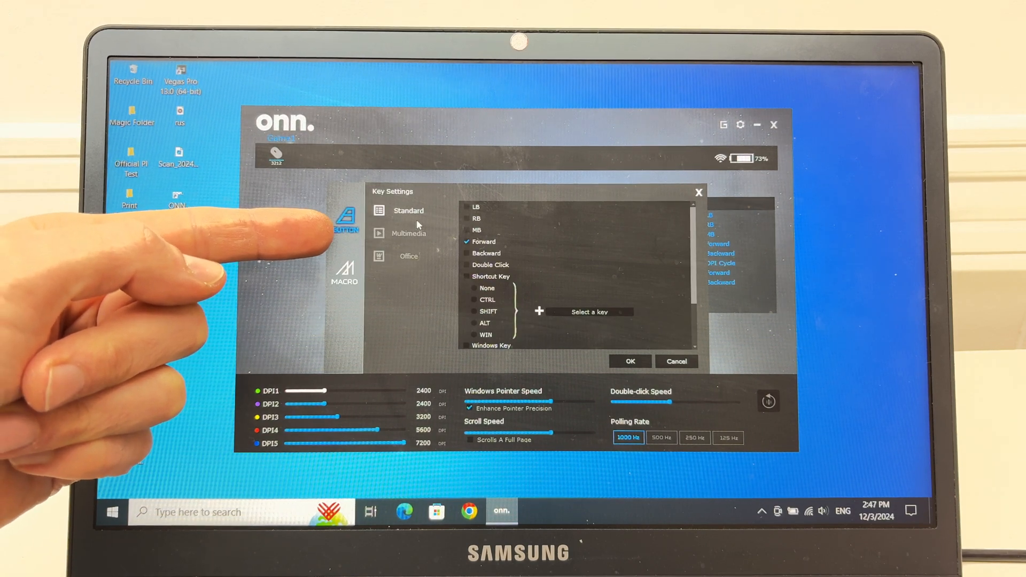
pyautogui.click(409, 233)
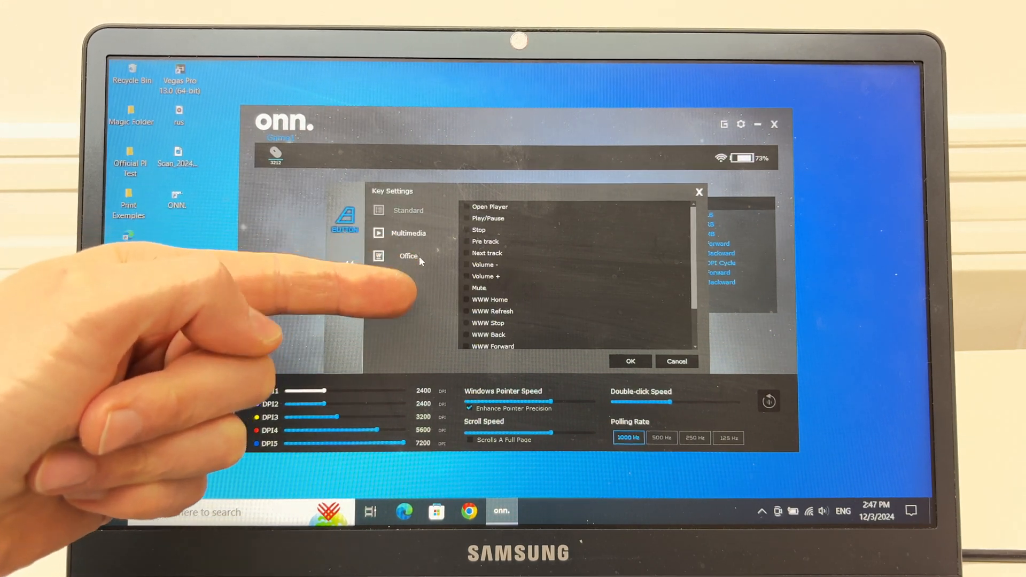
pyautogui.click(409, 256)
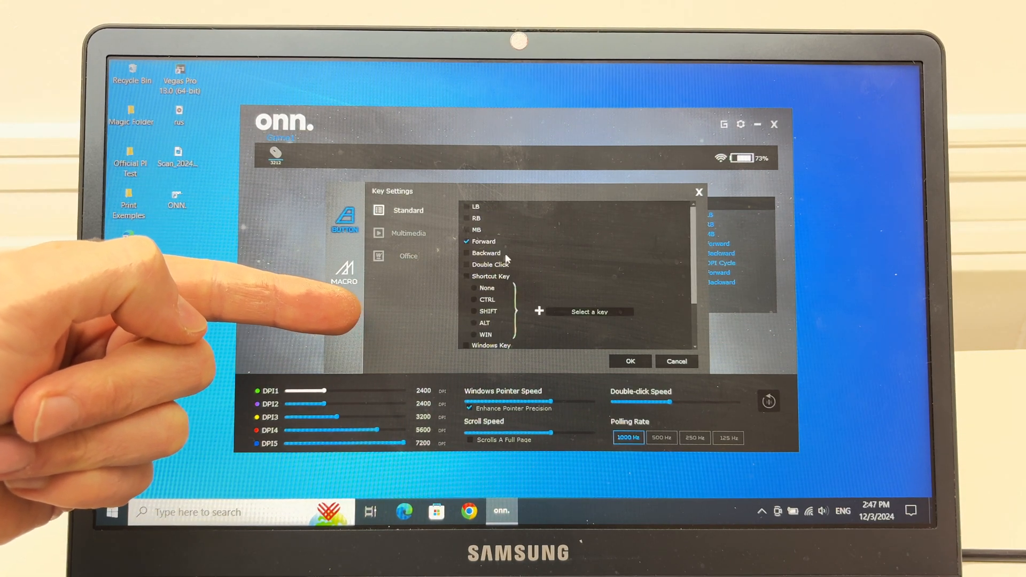
pyautogui.scroll(-3)
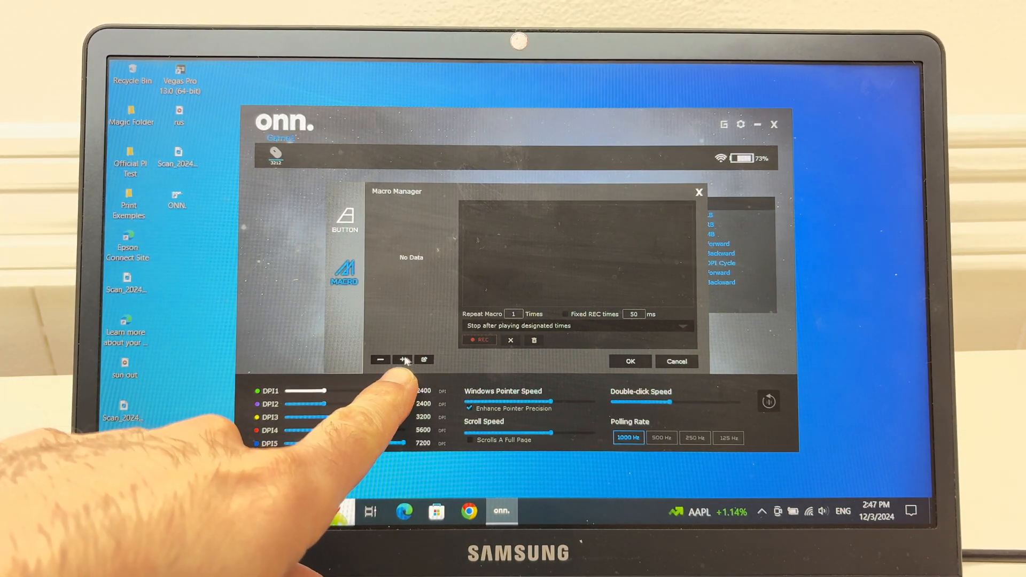
# Record a Ctrl+S macro named 'photo shortcut' and save it
pyautogui.click(403, 359)
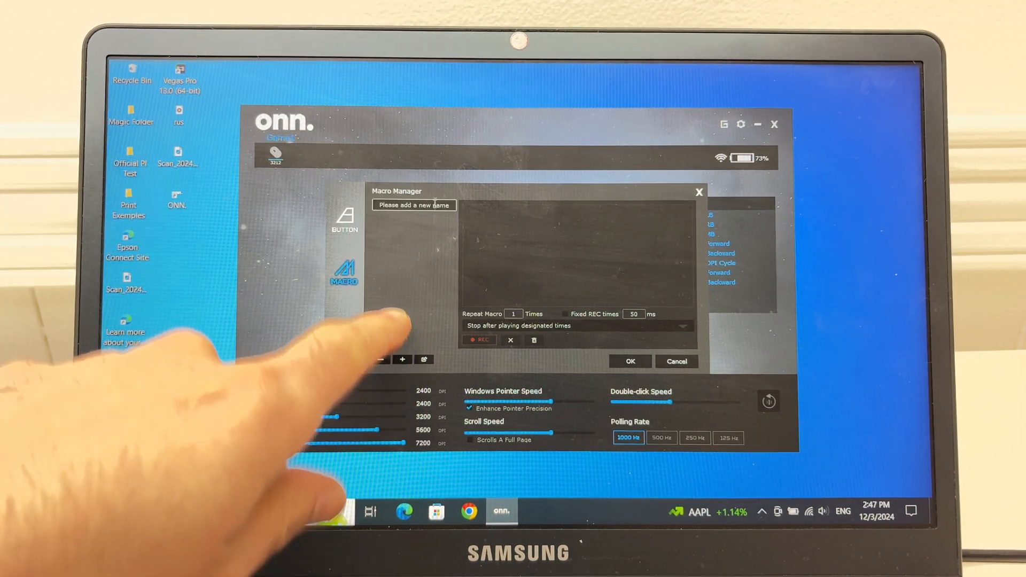
pyautogui.click(414, 205)
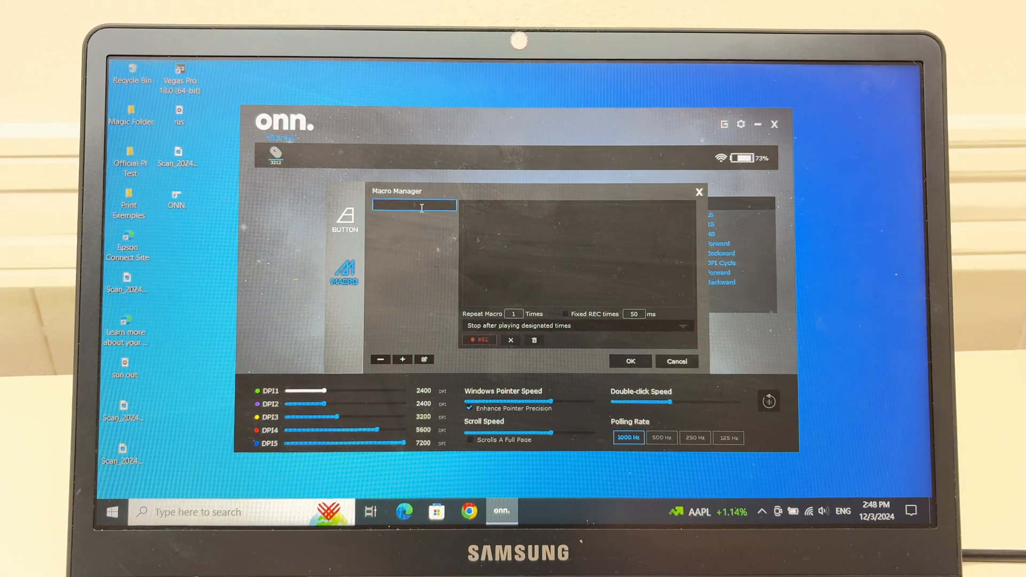
pyautogui.write('photo')
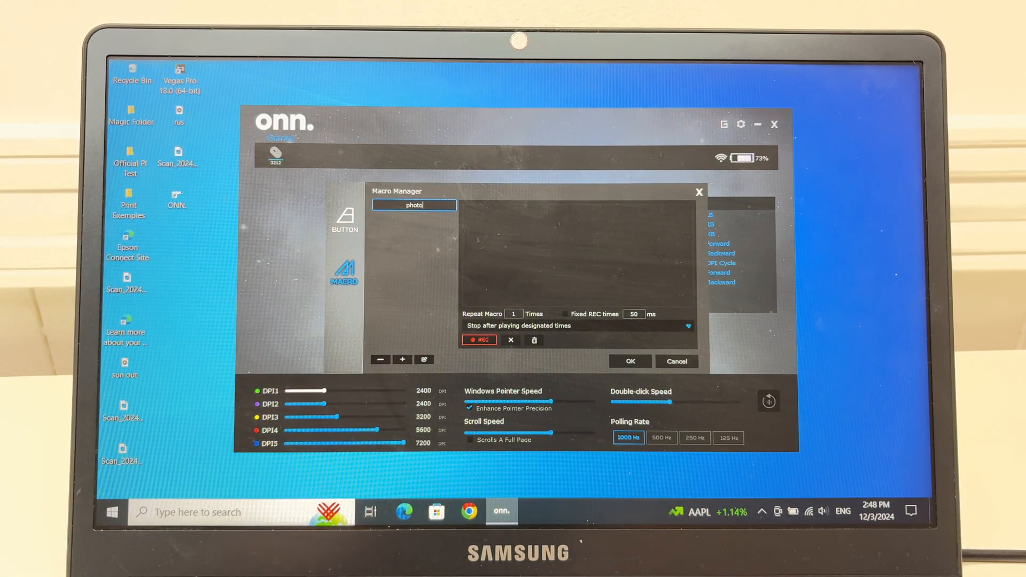
pyautogui.write('shot')
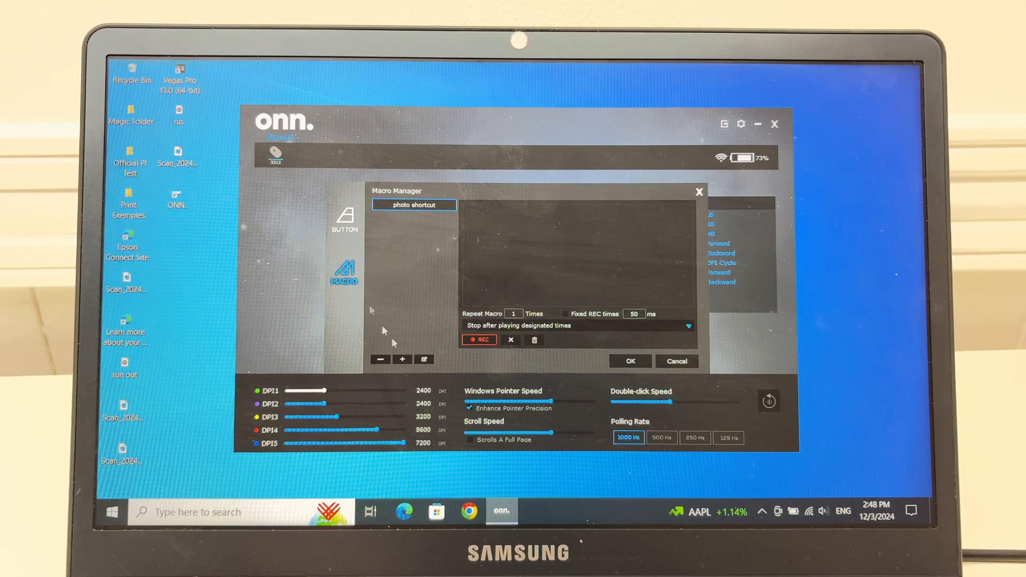
pyautogui.moveTo(479, 340)
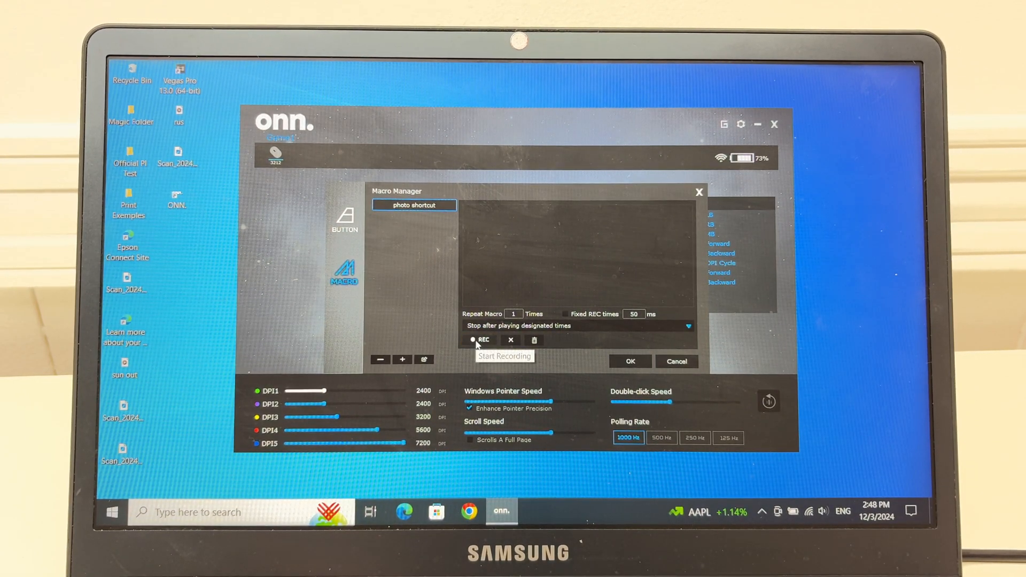
pyautogui.click(481, 340)
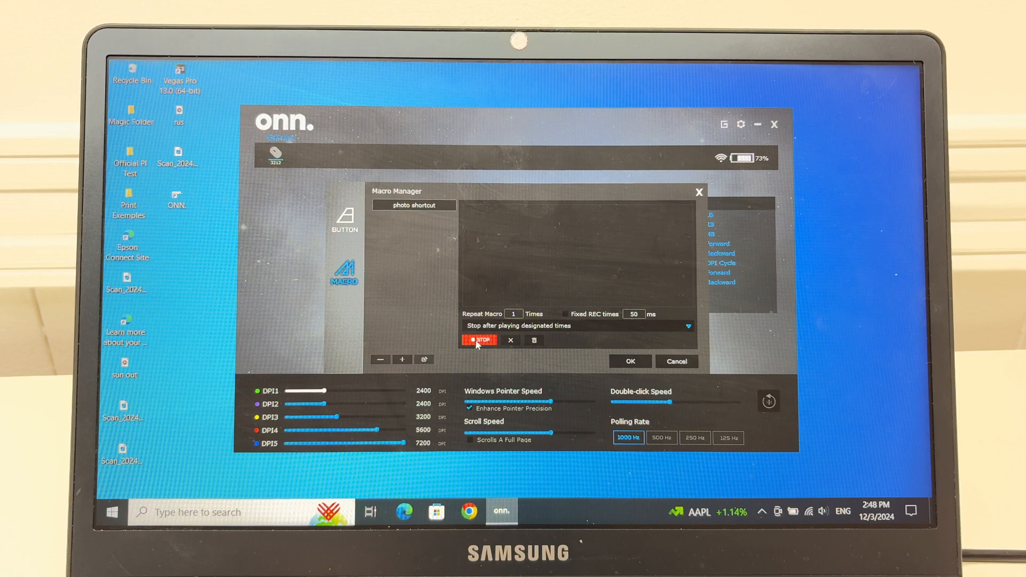
pyautogui.click(481, 340)
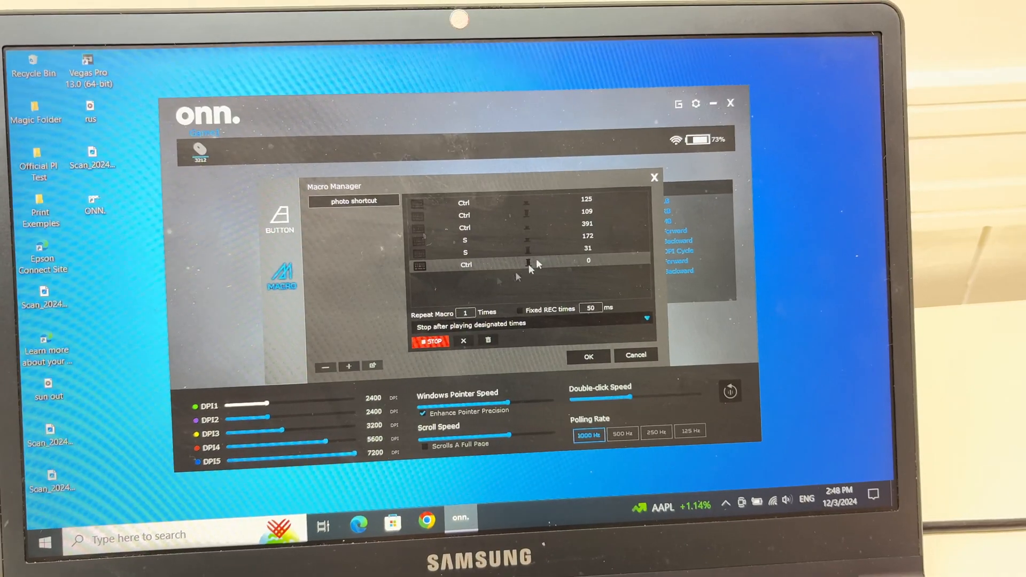
pyautogui.click(430, 341)
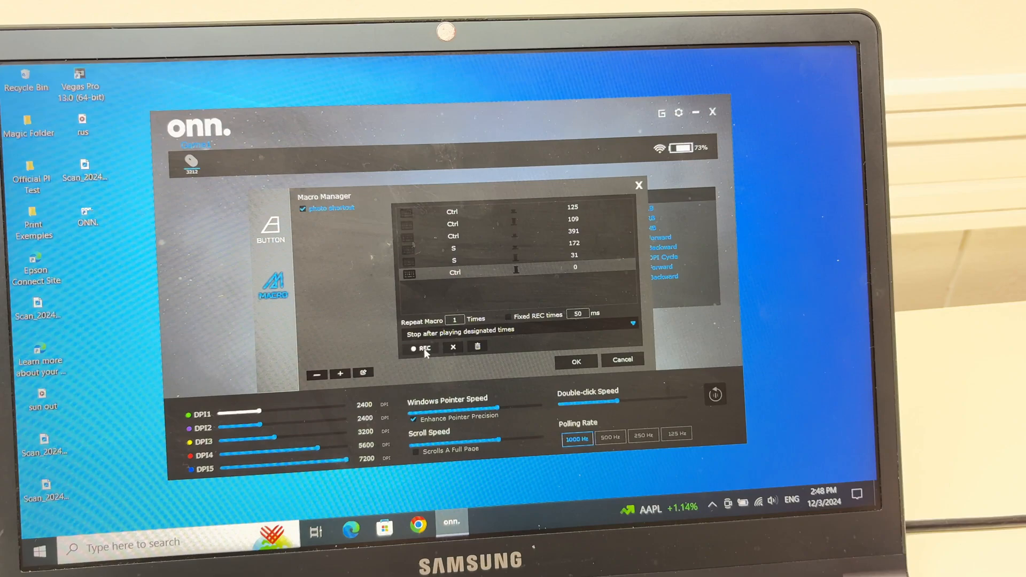
pyautogui.click(422, 348)
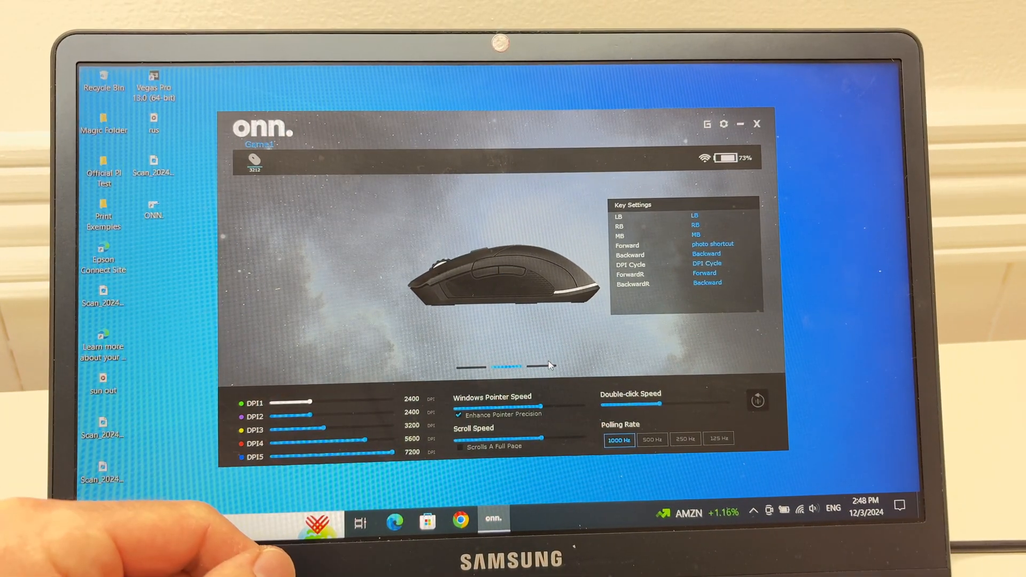
# Review Forward = photo shortcut and rotate the mouse model to its top view
pyautogui.click(758, 399)
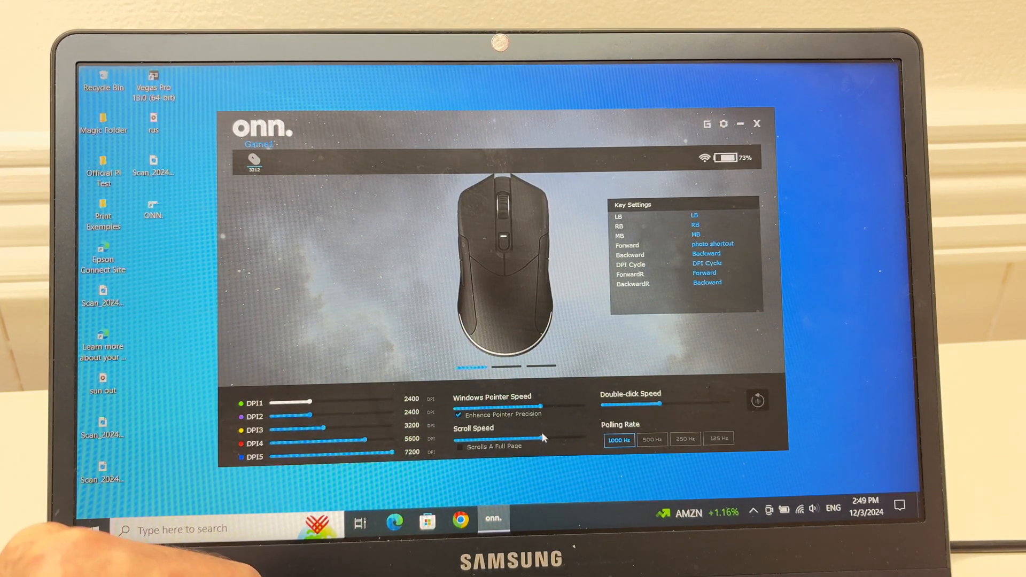
pyautogui.click(757, 400)
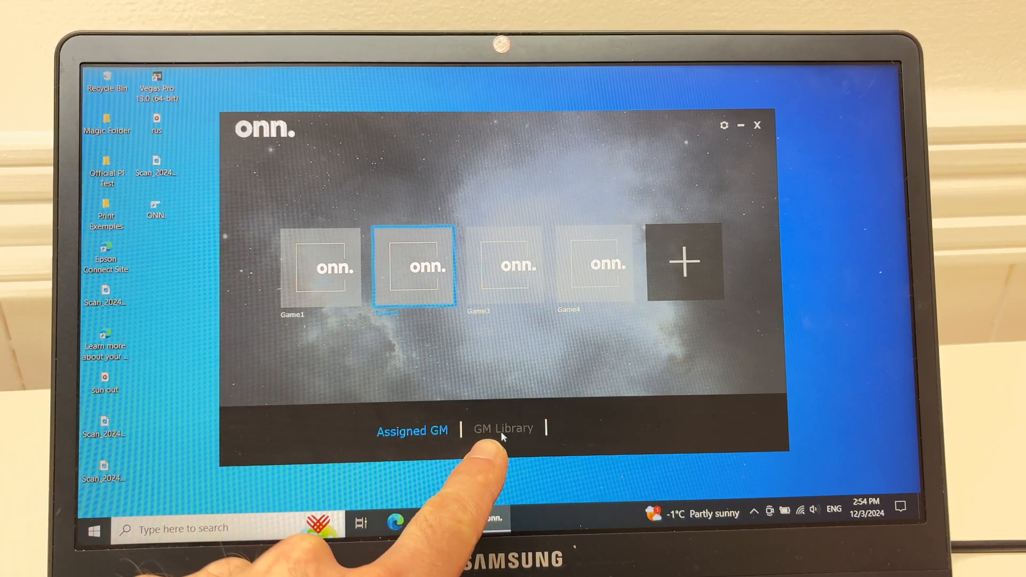
# In GM Library, add a game mode named 'photoshop' and open its settings page
pyautogui.click(503, 429)
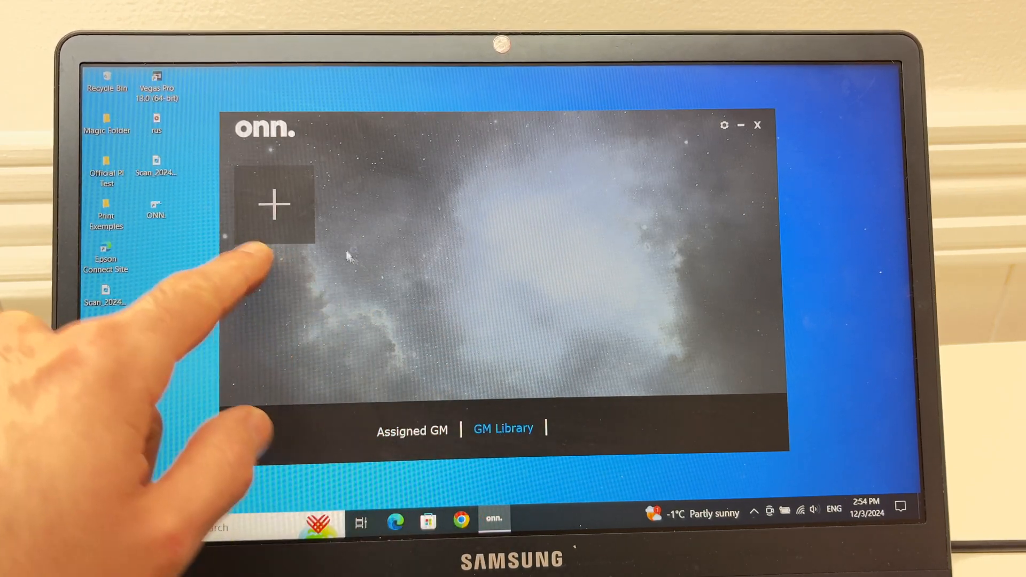
pyautogui.click(273, 204)
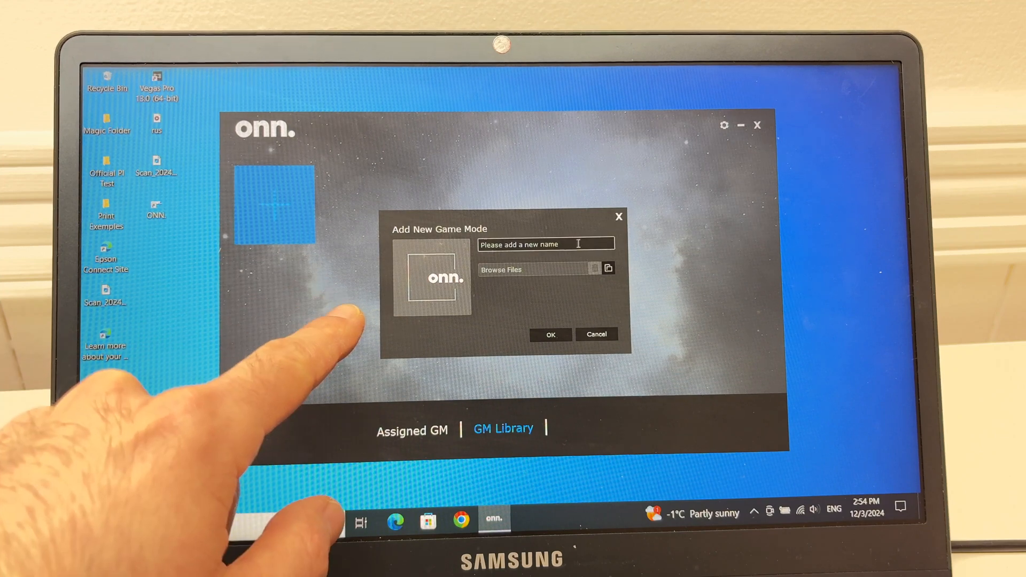
pyautogui.click(545, 242)
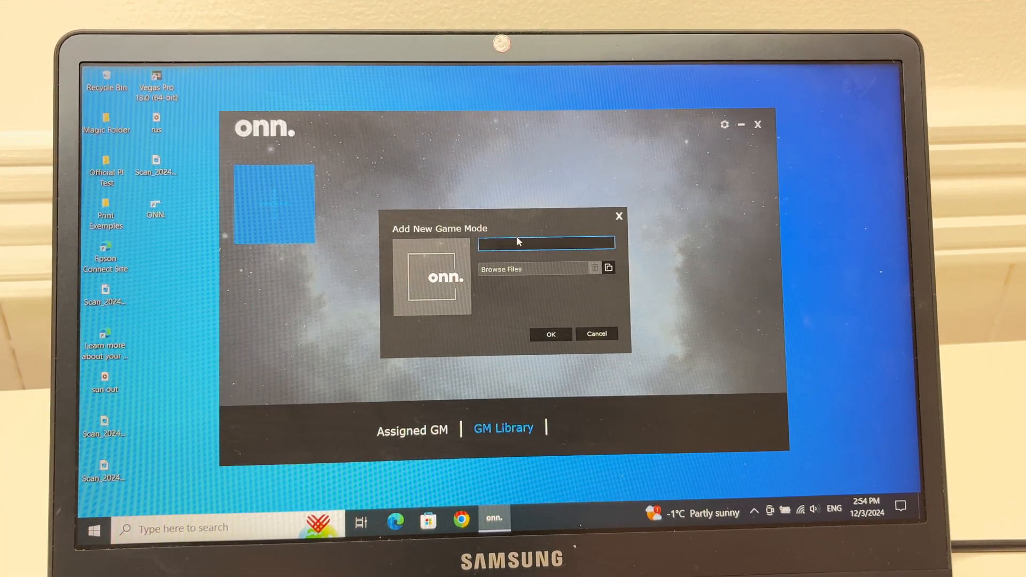
pyautogui.write('phot')
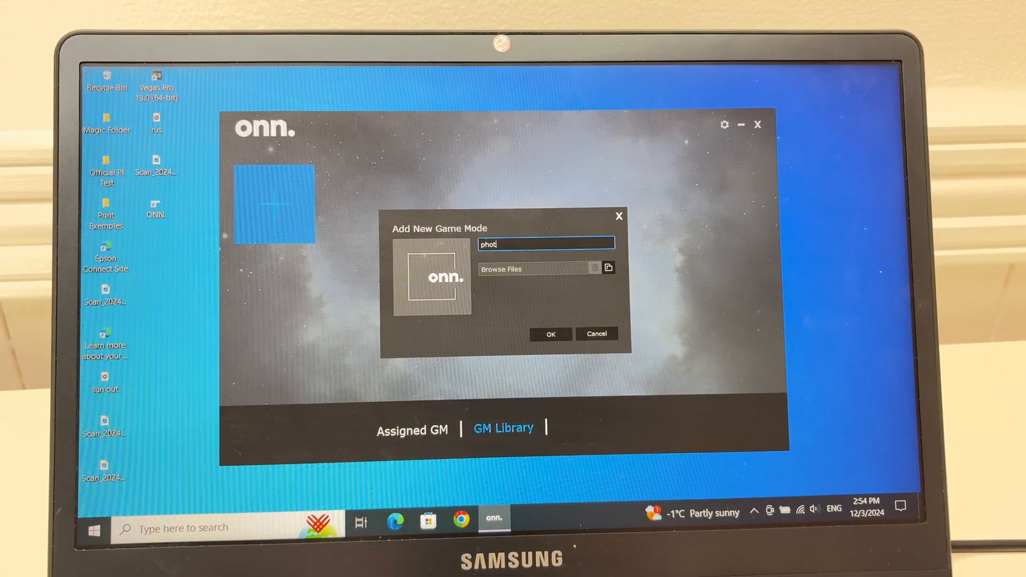
pyautogui.write('oshop')
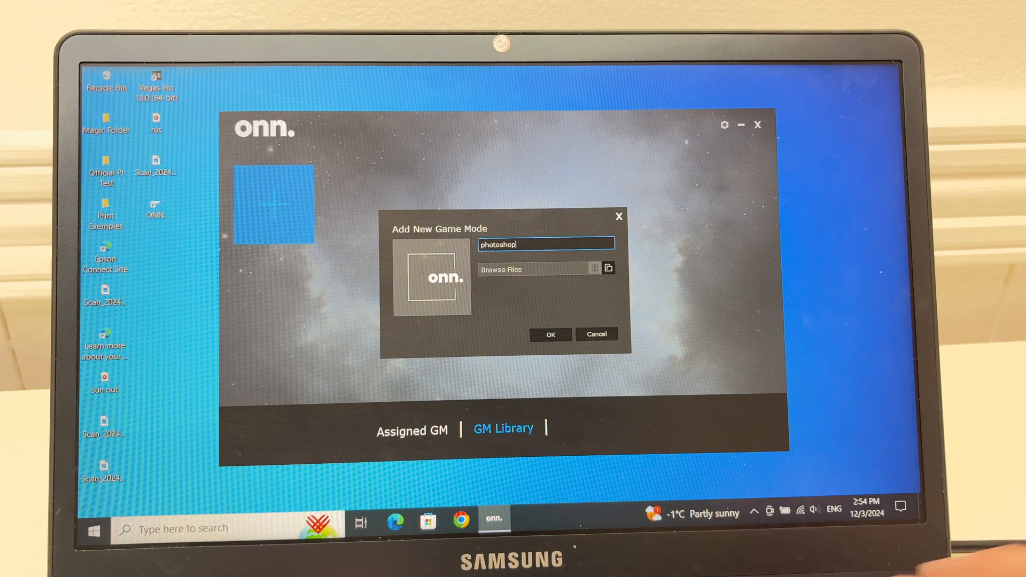
pyautogui.click(551, 335)
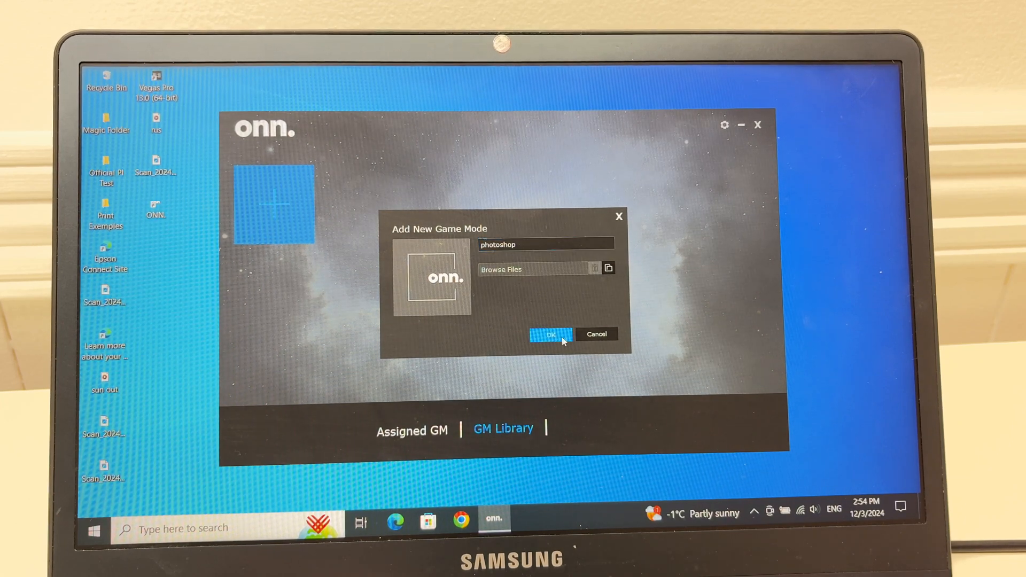
pyautogui.click(552, 335)
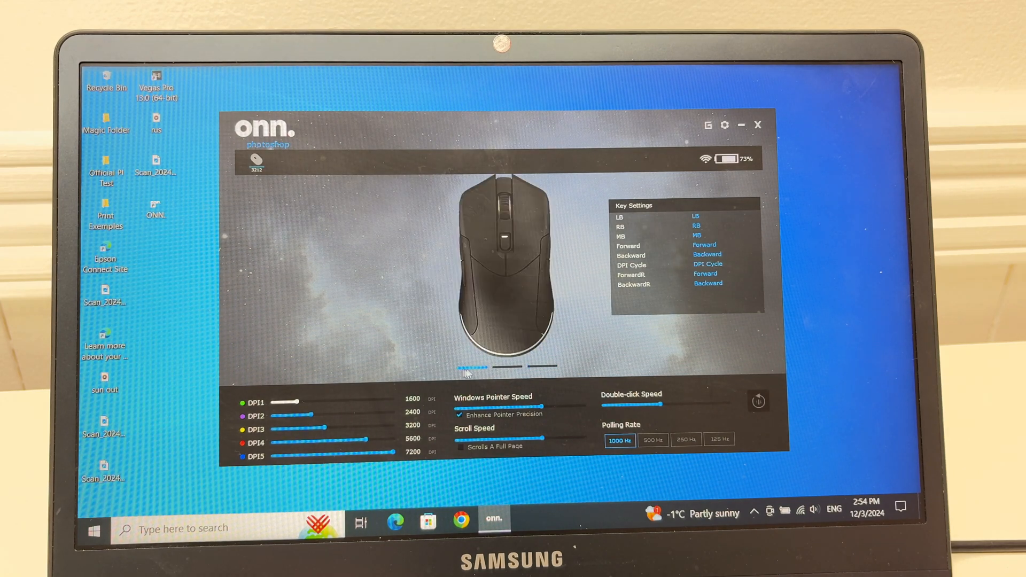
pyautogui.moveTo(498, 347)
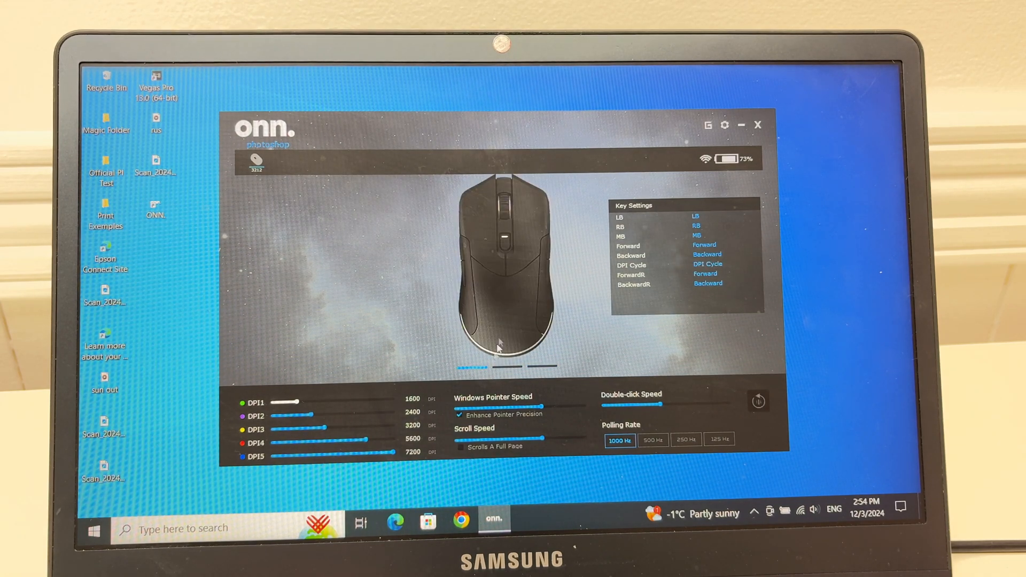